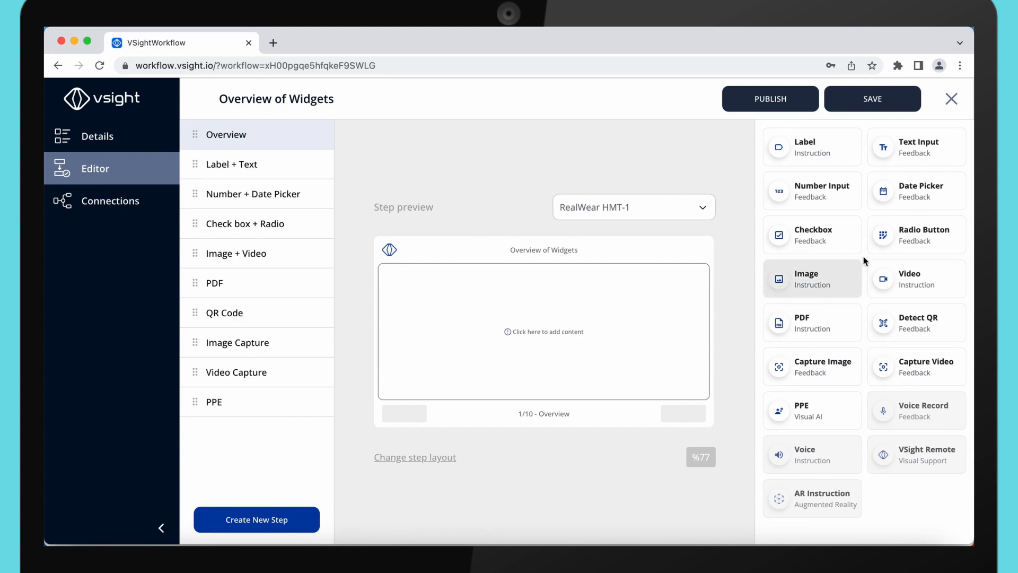
mouse_move(889, 323)
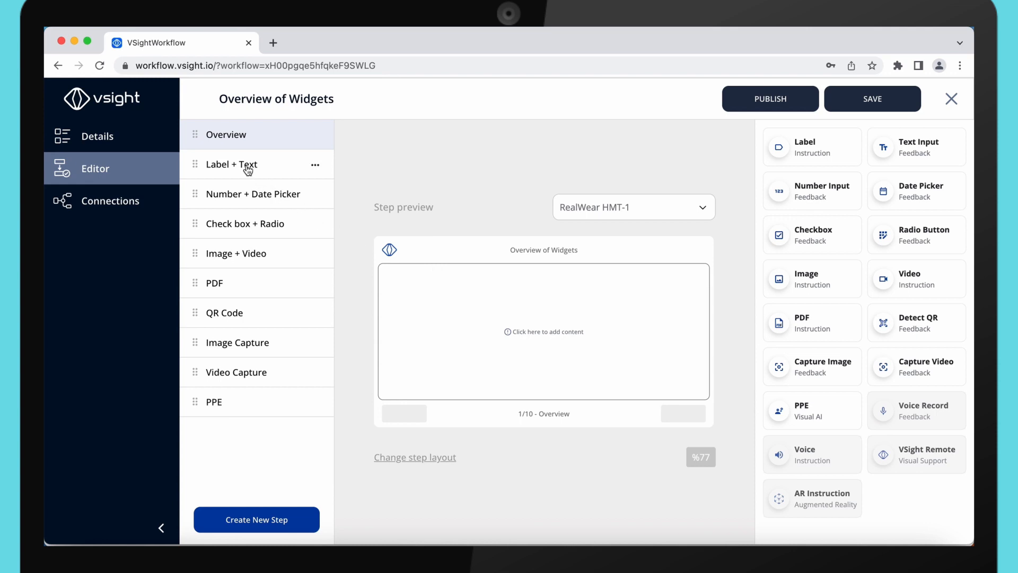
Show the required 'Please describe the issue' text input settings in the Label + Text step
click(231, 163)
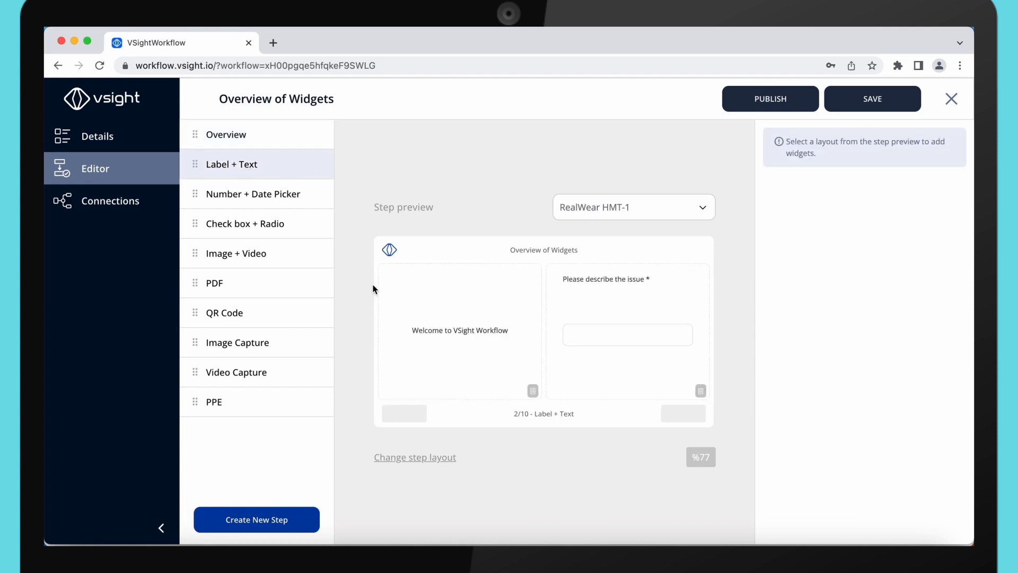
click(459, 330)
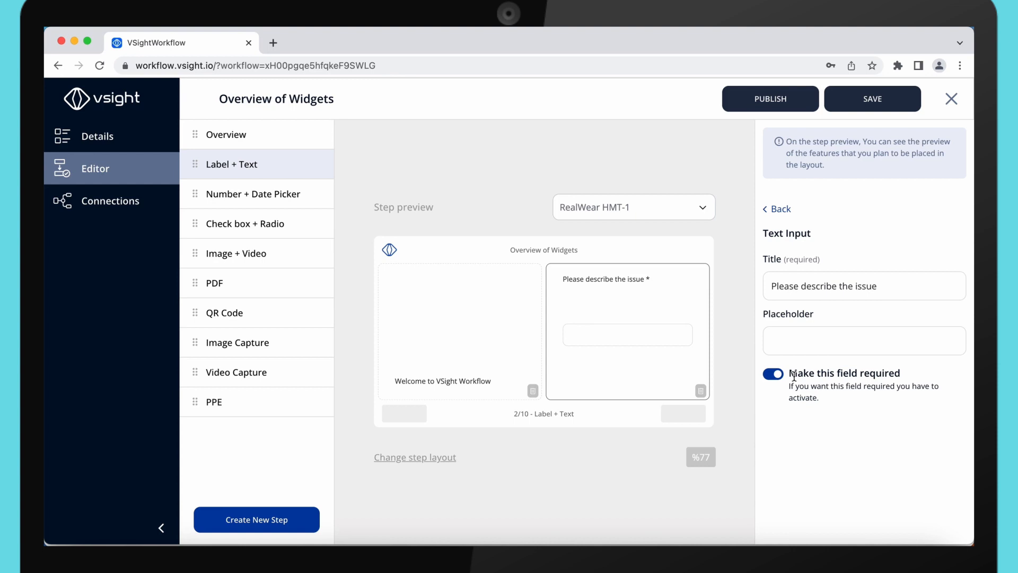
mouse_move(574, 343)
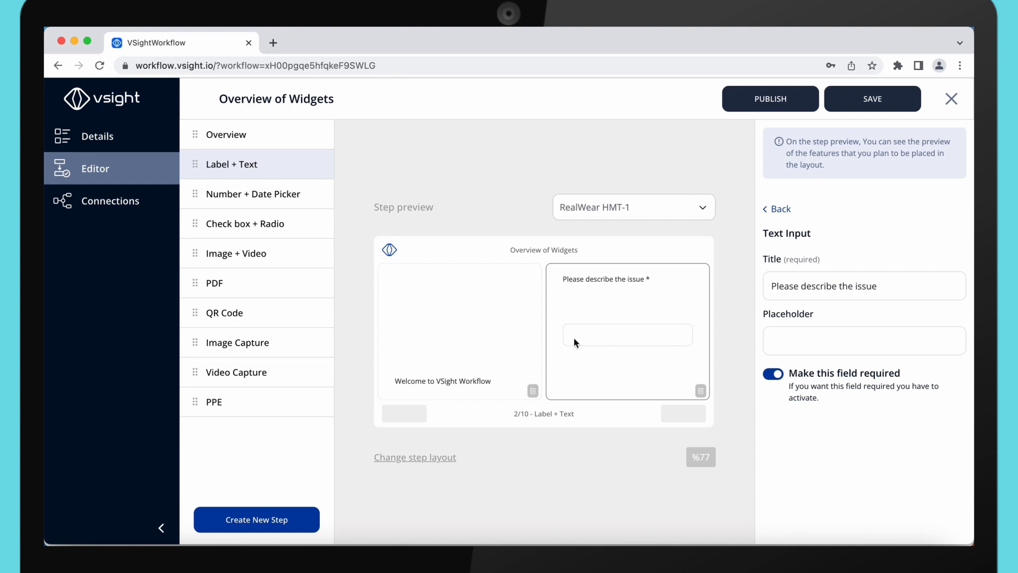
Try the water-pressure precision spinner, reset it to 0, then show the check-up date picker settings
click(253, 193)
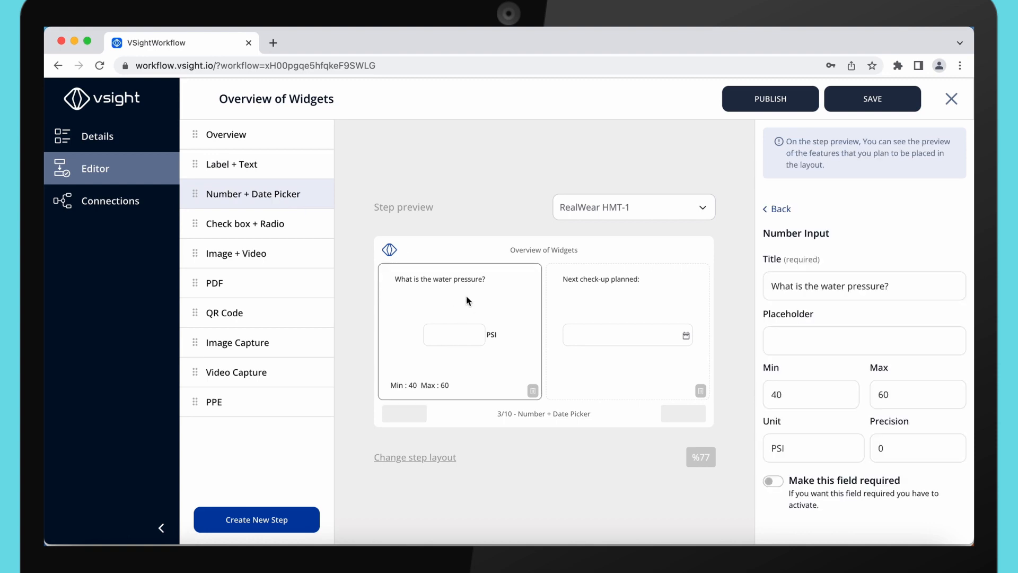
mouse_move(637, 345)
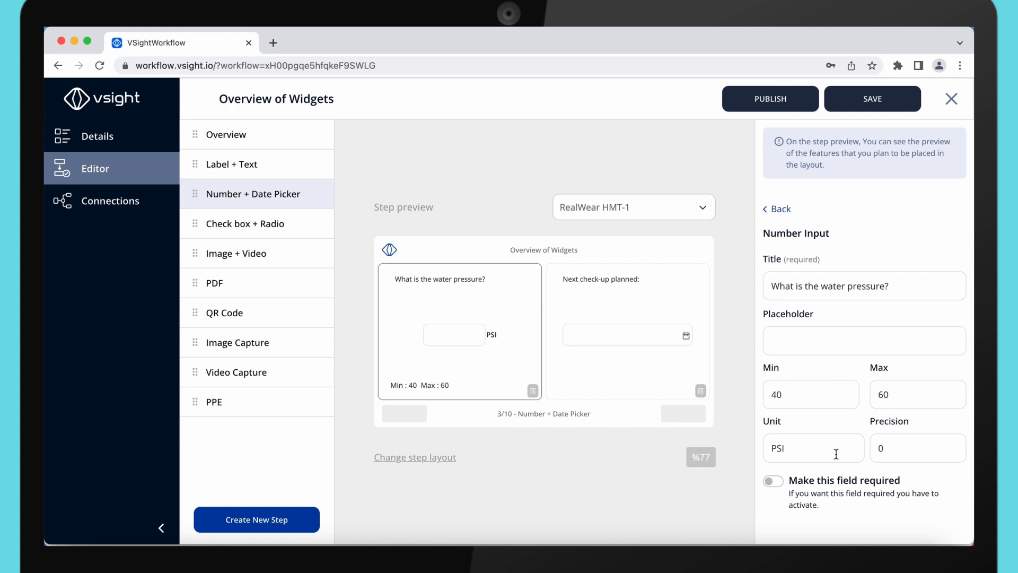
text(1)
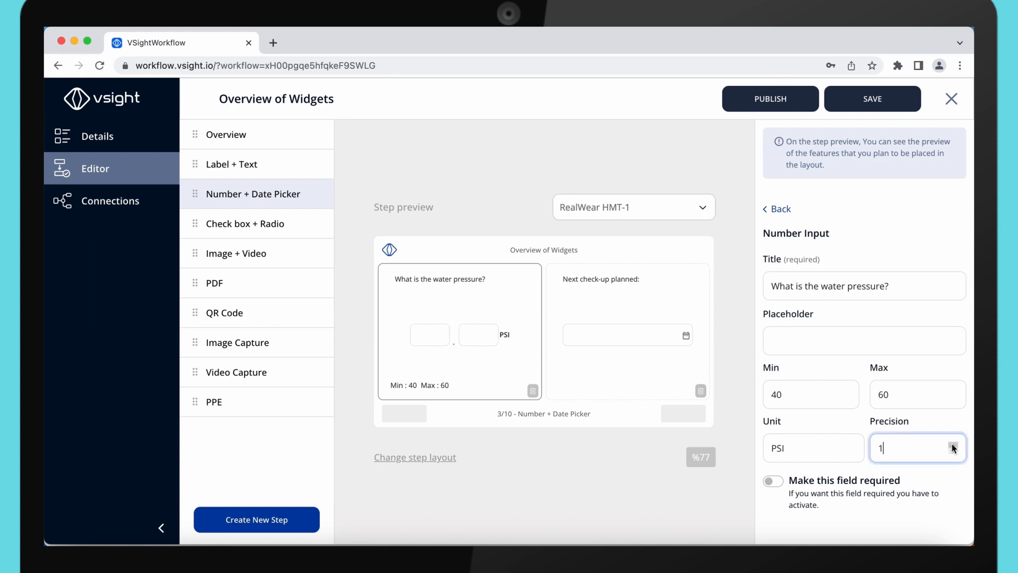
click(953, 444)
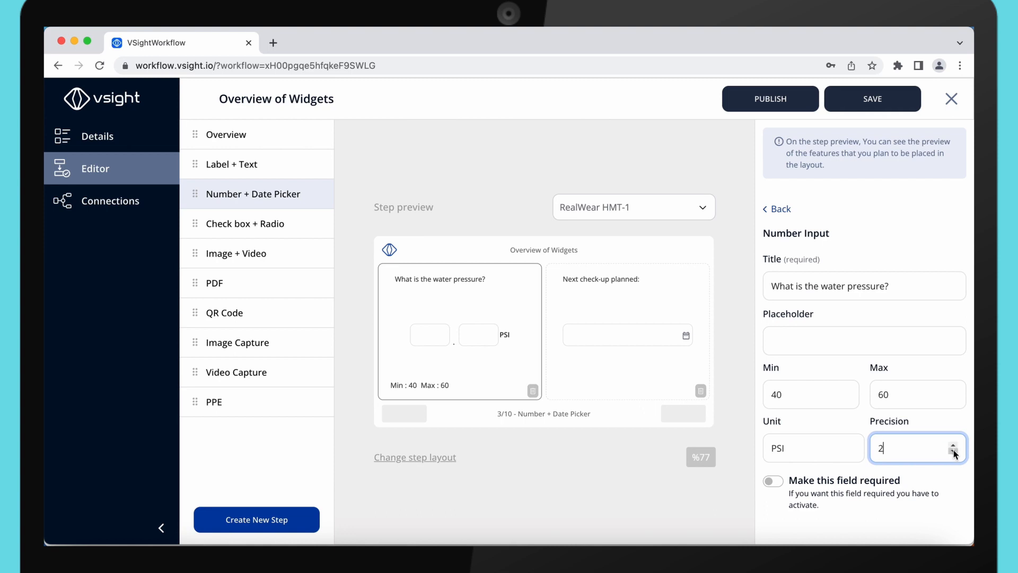
click(953, 453)
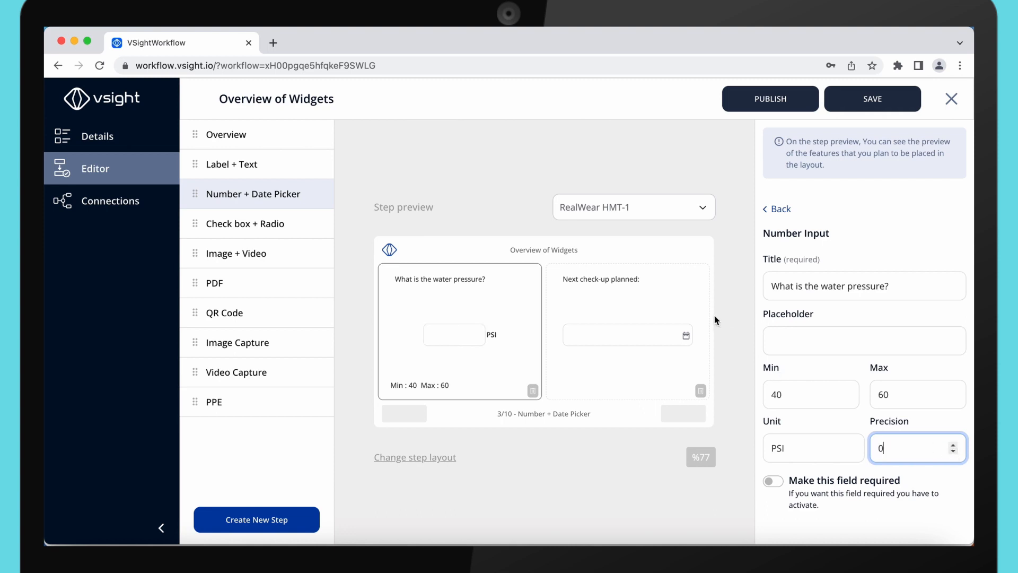
click(626, 330)
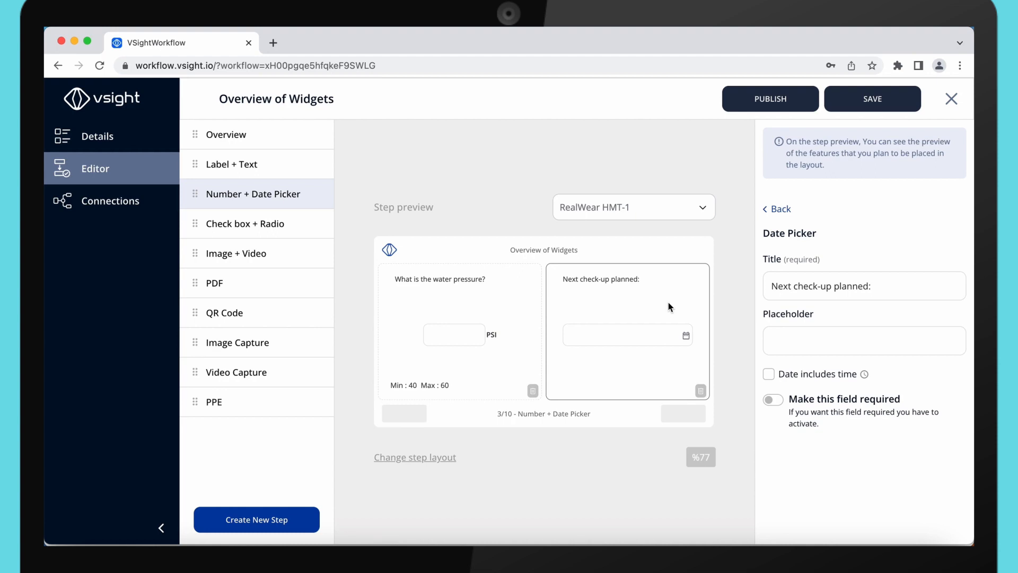
mouse_move(667, 309)
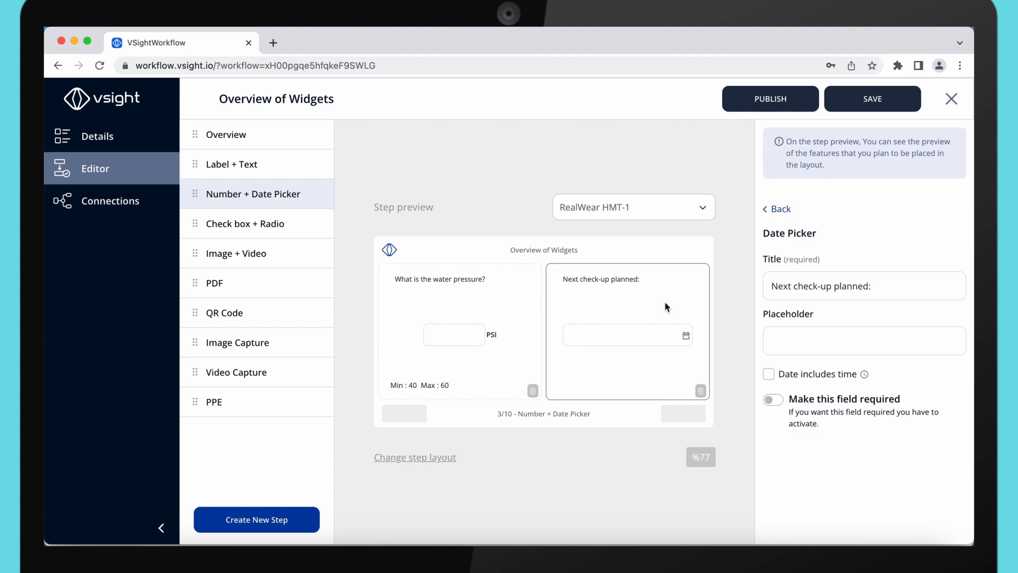
mouse_move(262, 224)
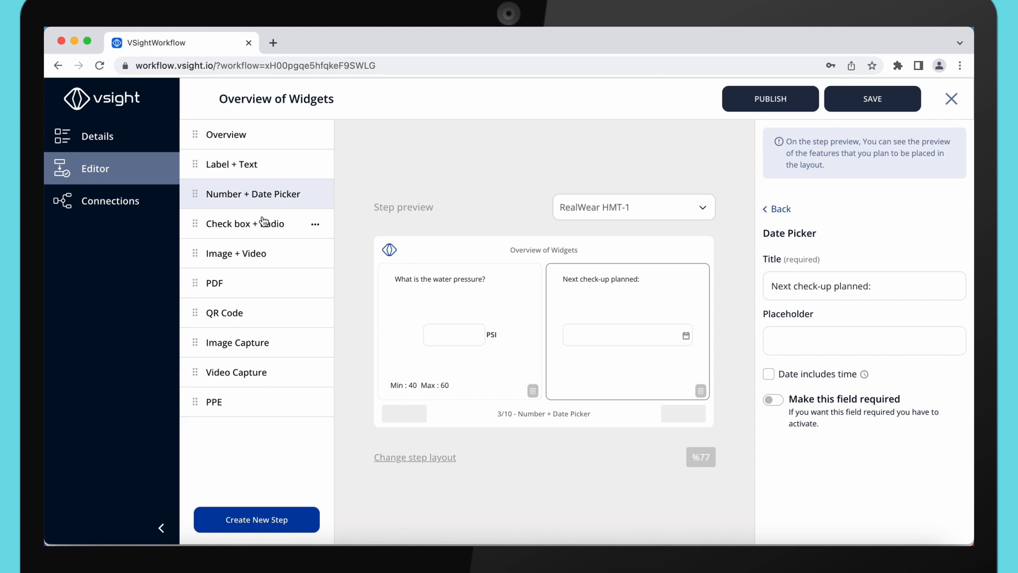
Show the pressure checklist and Yes/No internet question of the Check box + Radio step
click(245, 224)
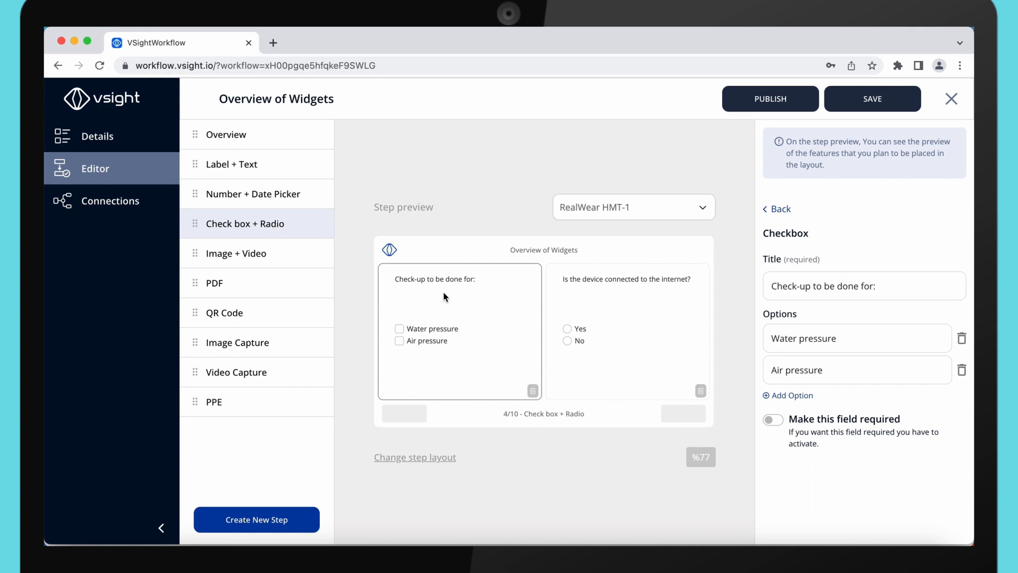
mouse_move(452, 298)
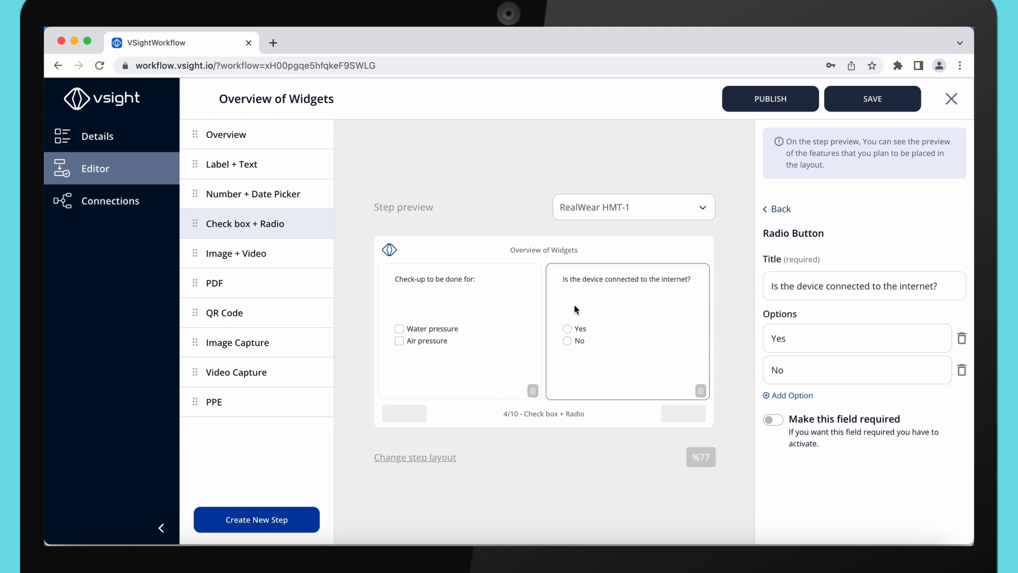
mouse_move(288, 274)
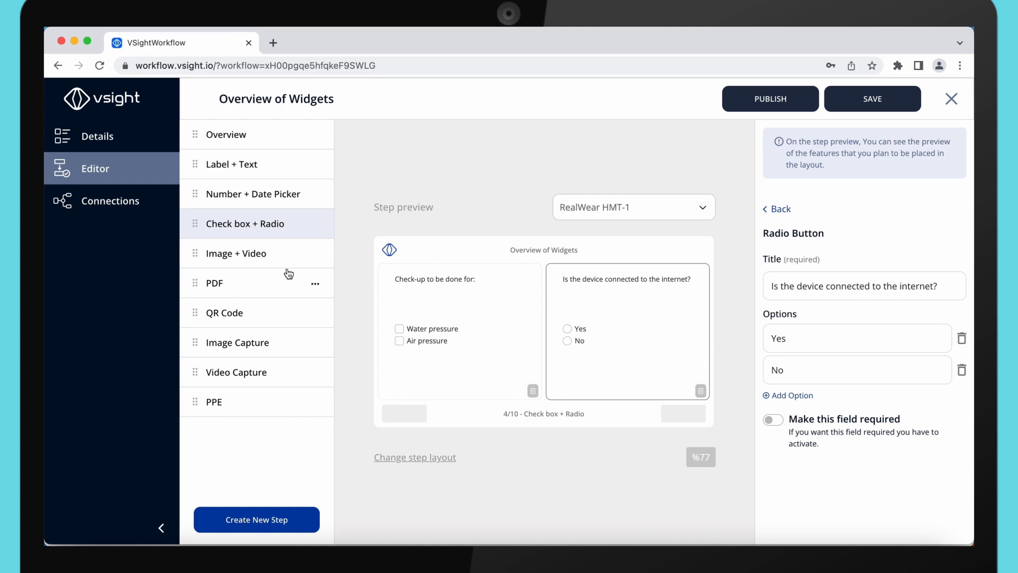
Review the Image + Video step's image and video widget settings
click(236, 253)
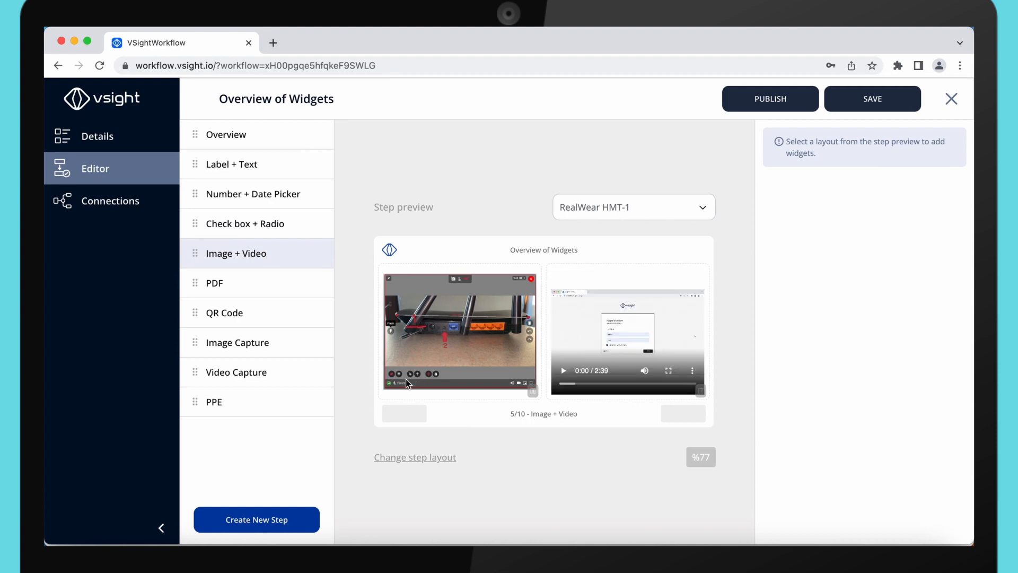
click(459, 331)
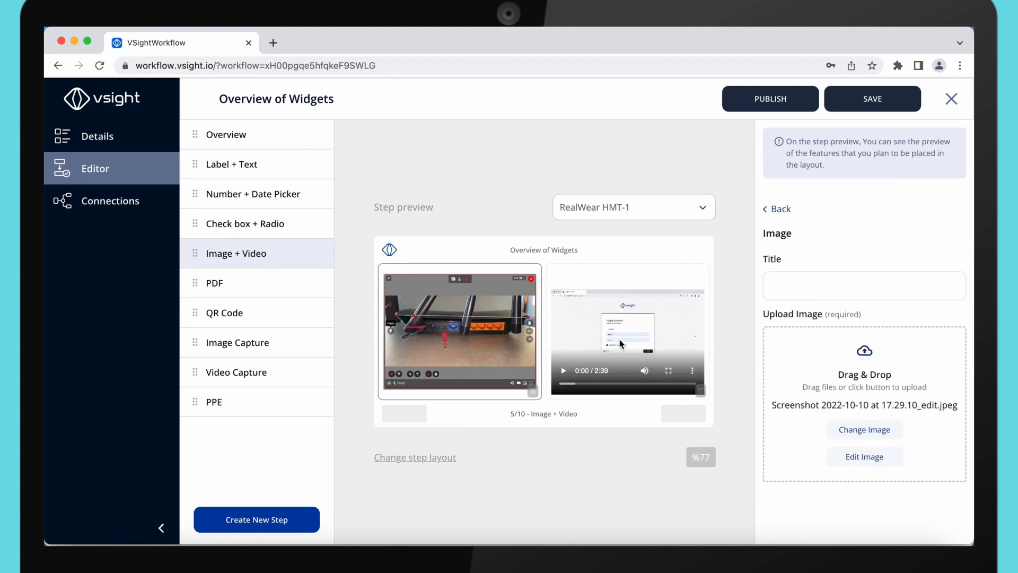
click(627, 330)
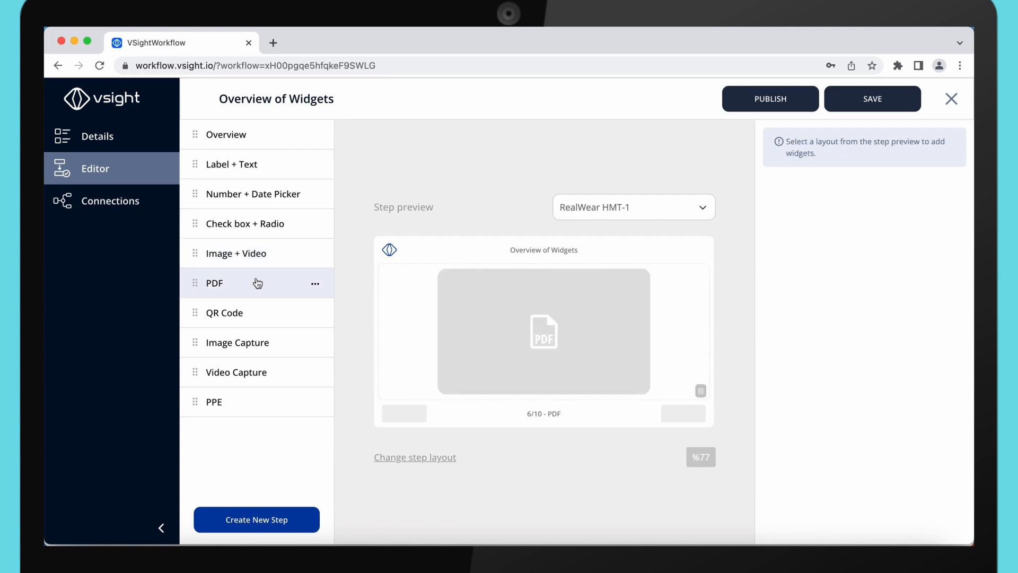
mouse_move(427, 320)
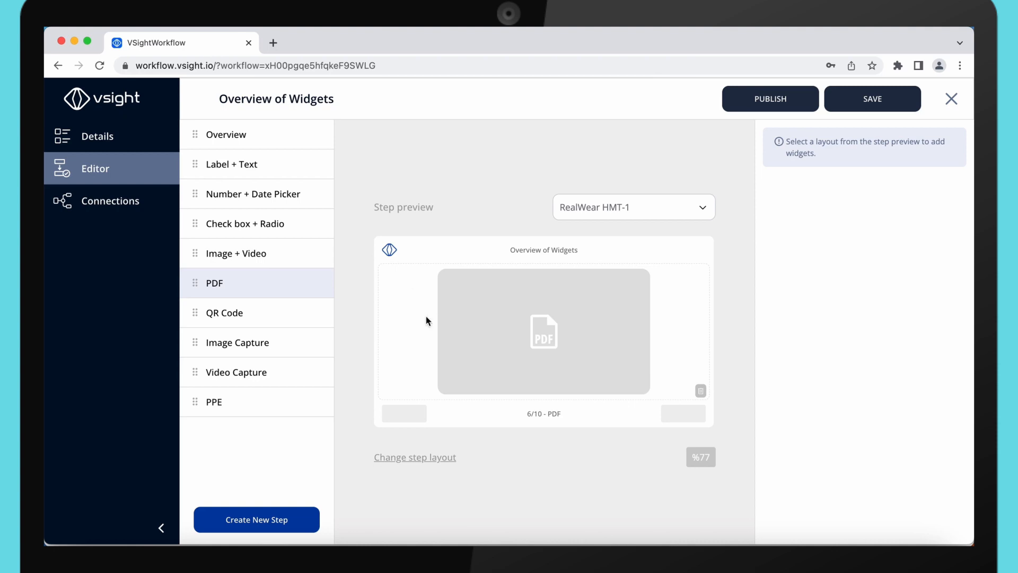
Review the PDF widget's uploaded manual, then move to the QR Code step
click(543, 331)
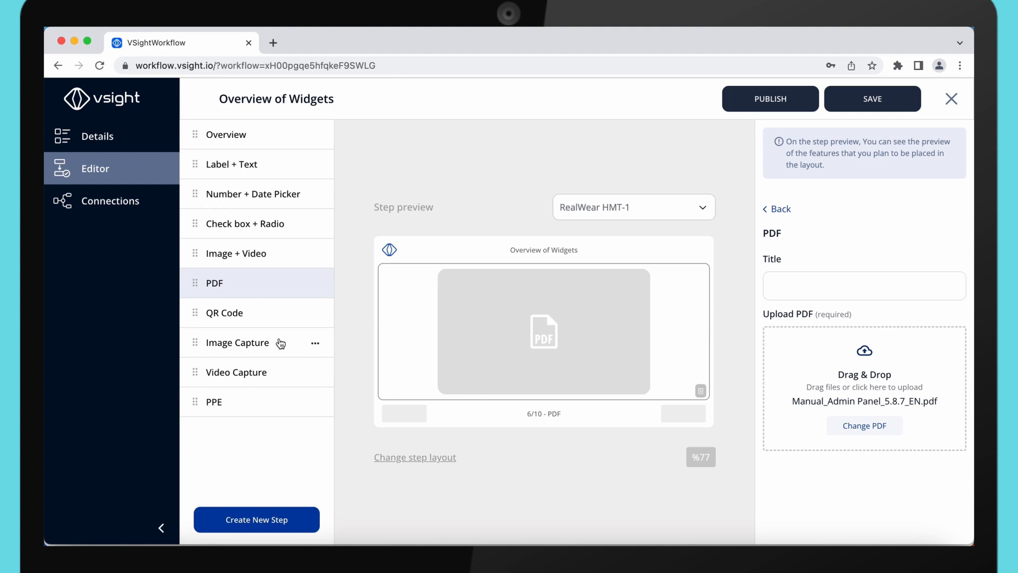
click(224, 312)
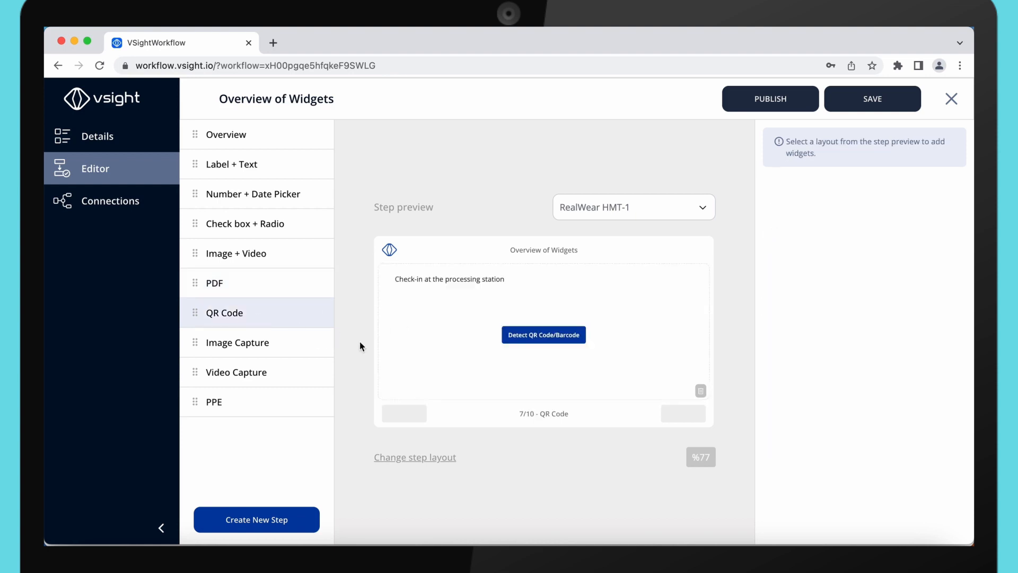
Show the Detect QR settings titled 'Check-in at the processing station'
click(542, 334)
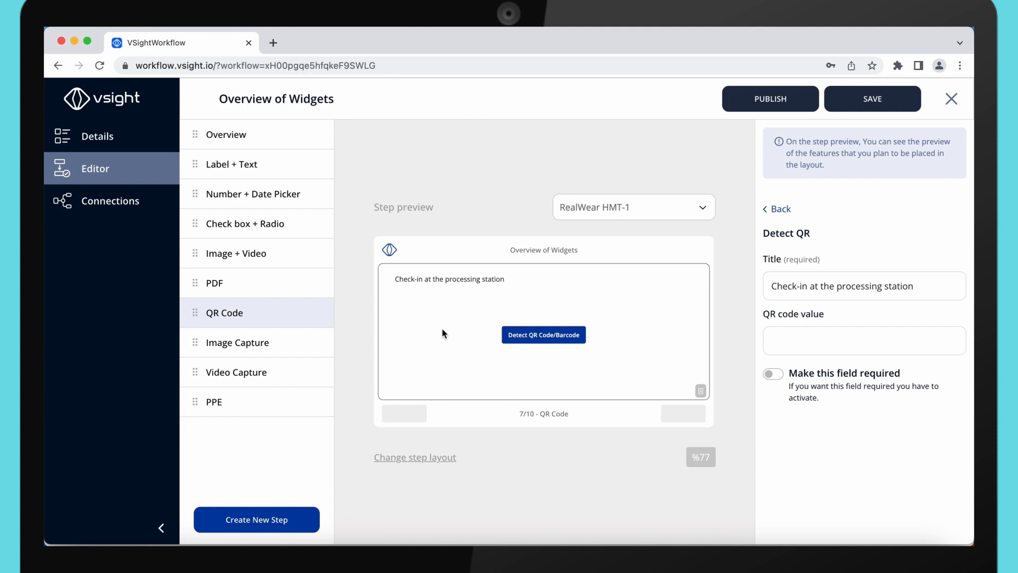
mouse_move(317, 354)
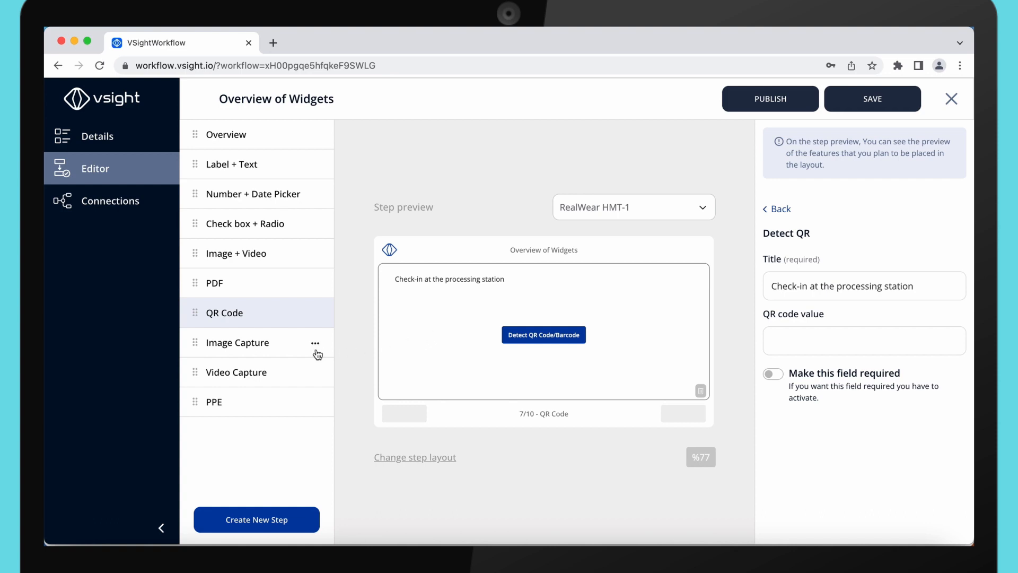
mouse_move(257, 347)
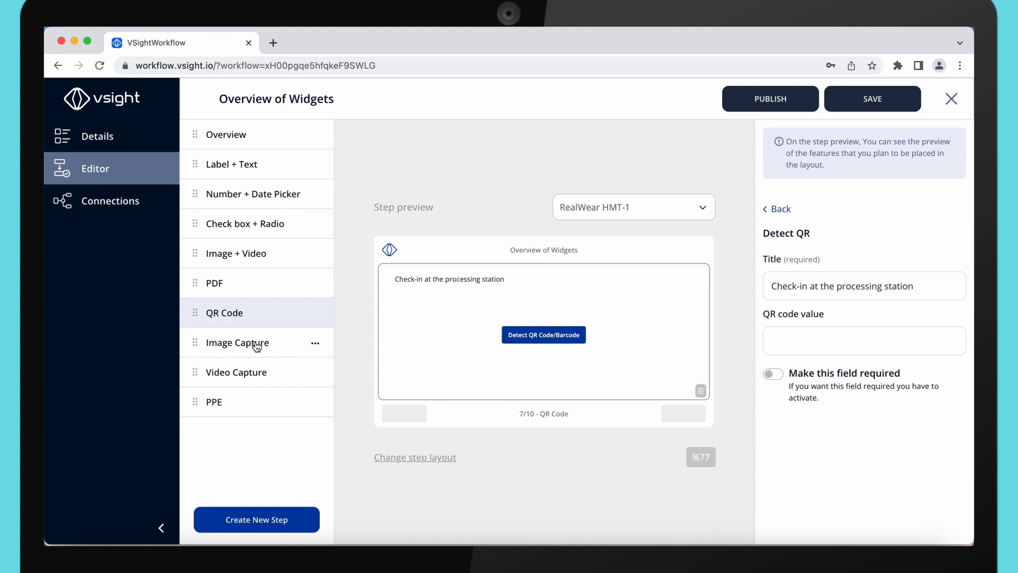
Show the Image Capture step, then the Video Capture step with 'Take a video shown errors'
click(236, 342)
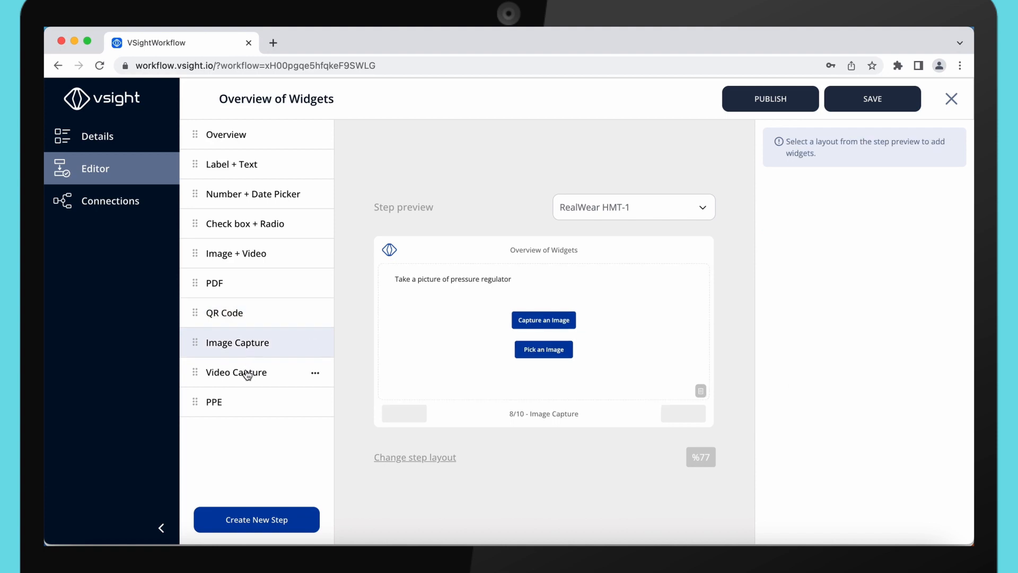
click(235, 371)
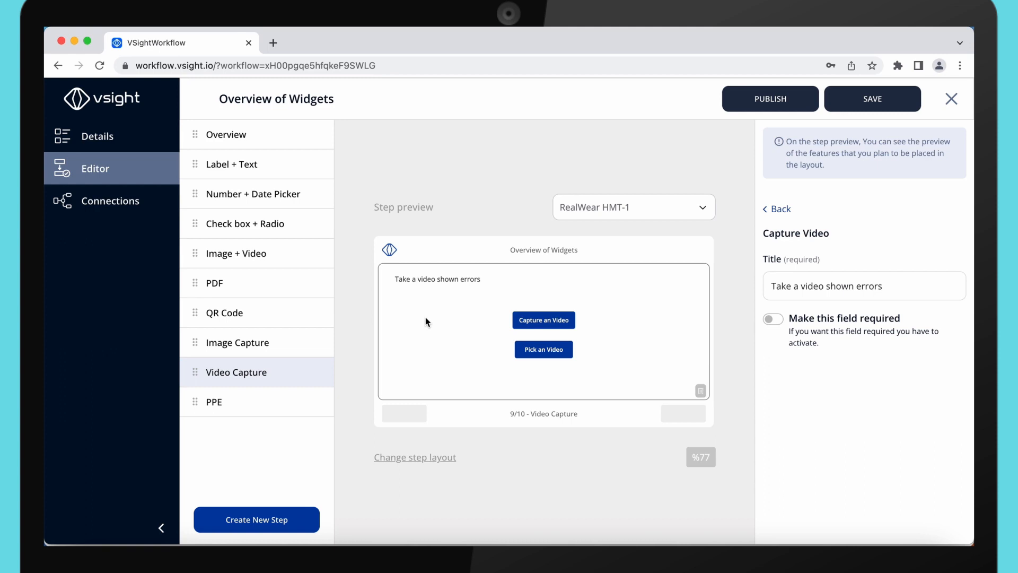
mouse_move(409, 321)
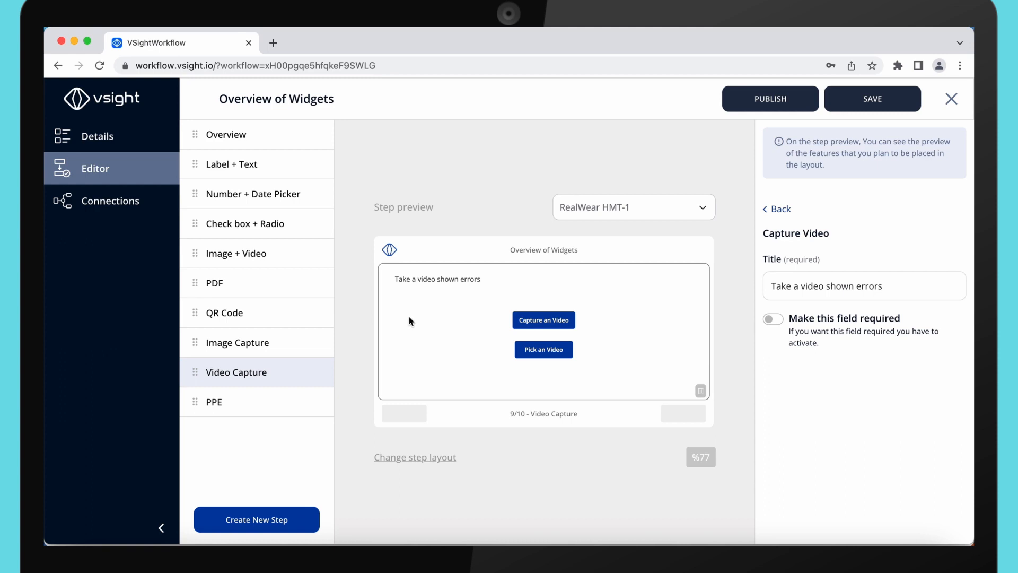
mouse_move(462, 317)
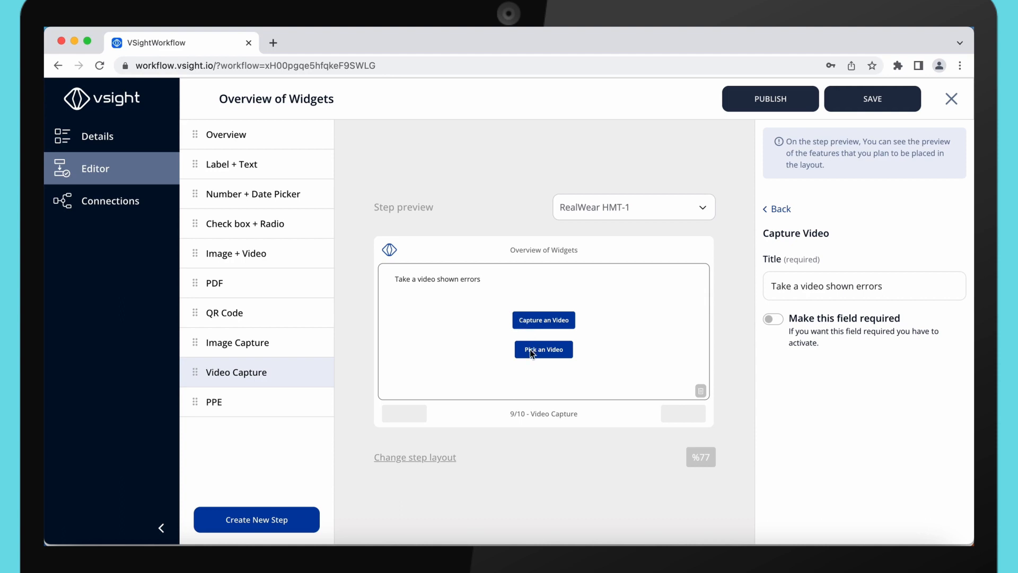
mouse_move(336, 393)
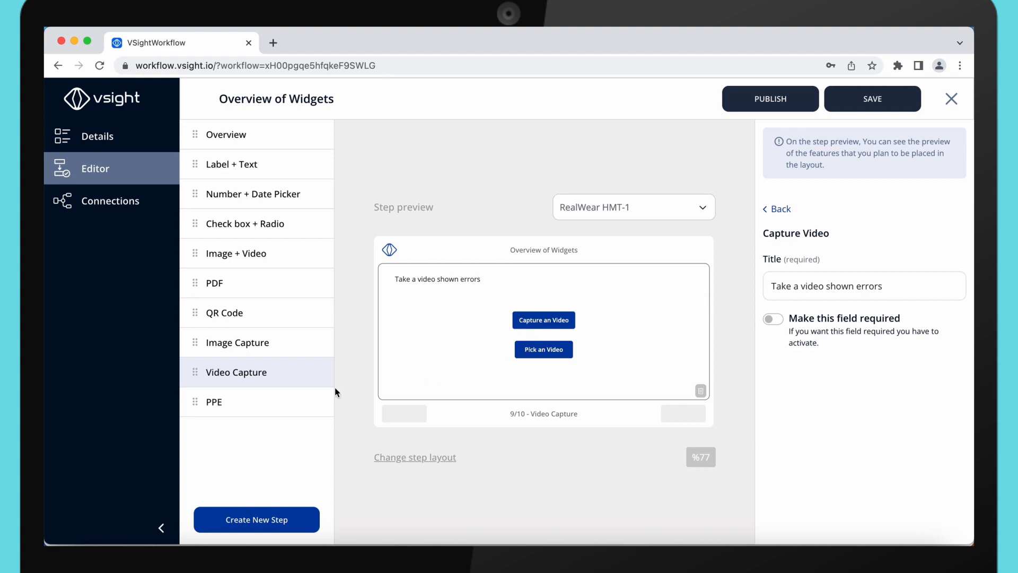
Show the PPE widget 'Show your safety equipment (helmet)' set to detect Head Cover
click(213, 401)
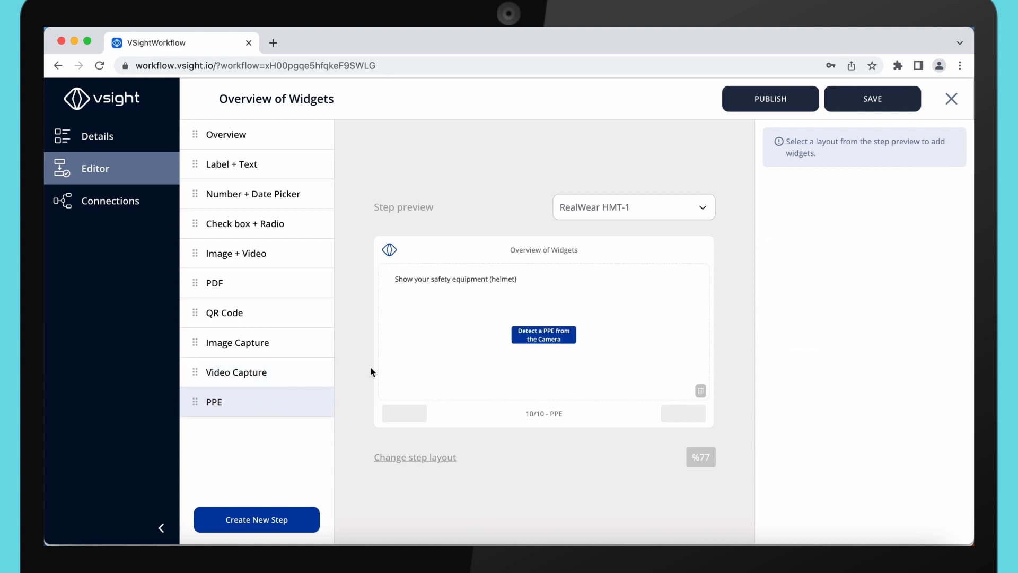
mouse_move(452, 330)
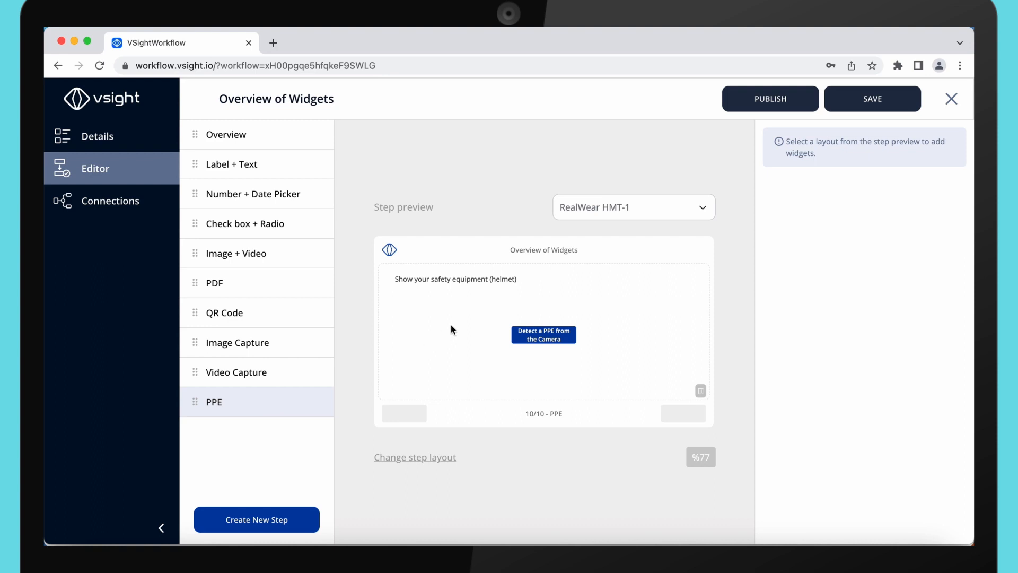
click(543, 331)
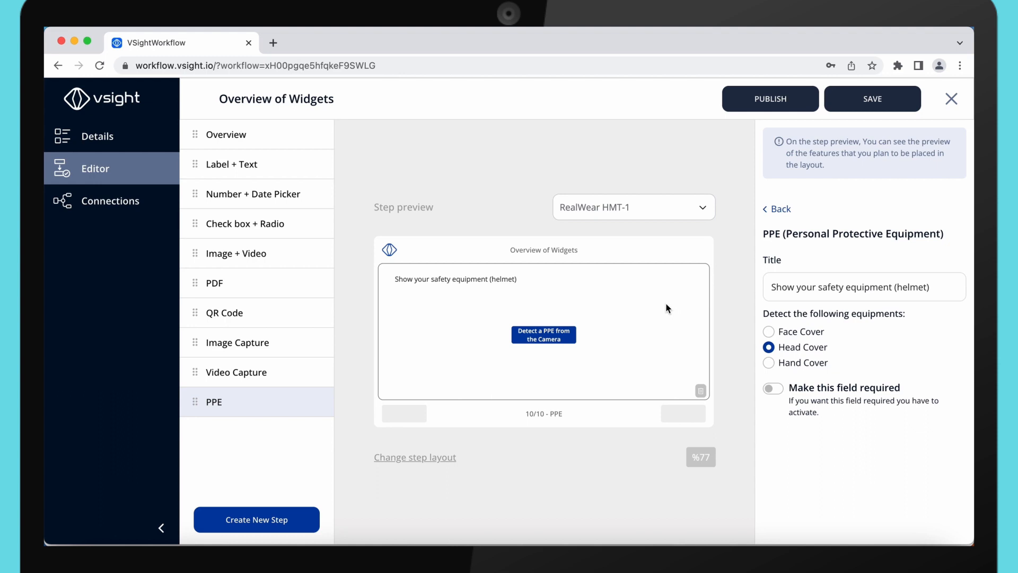
mouse_move(756, 317)
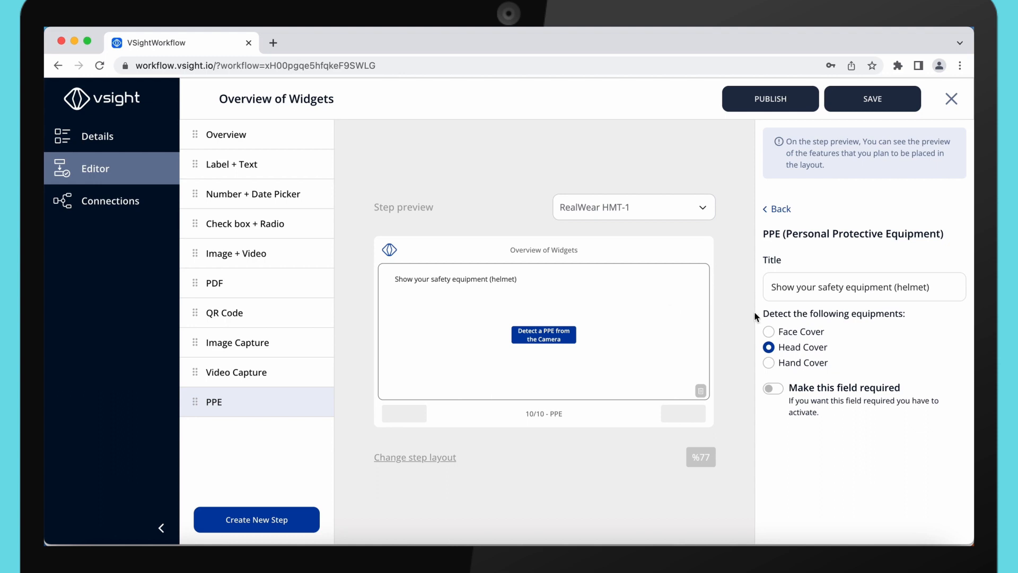
mouse_move(790, 369)
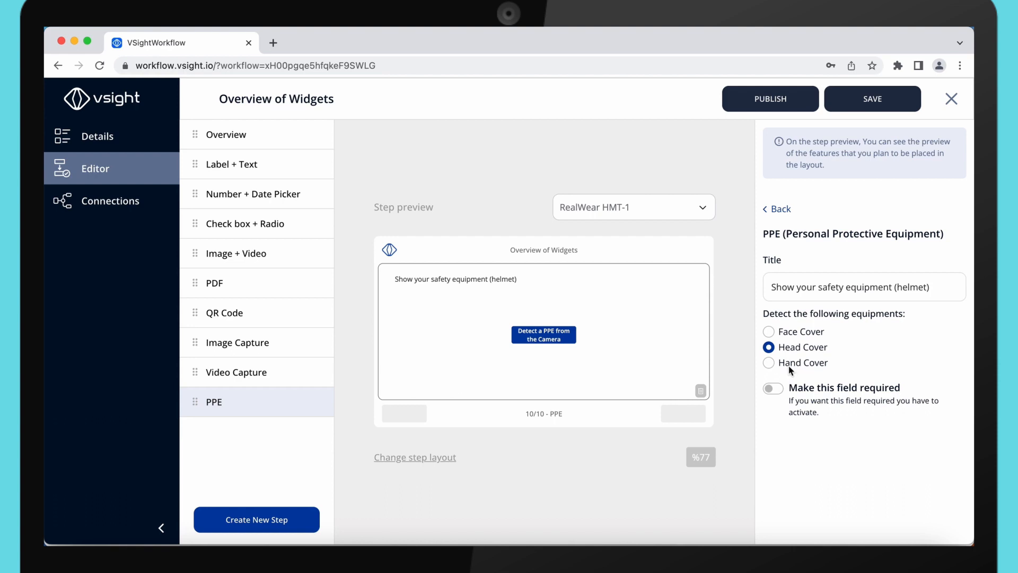
mouse_move(609, 292)
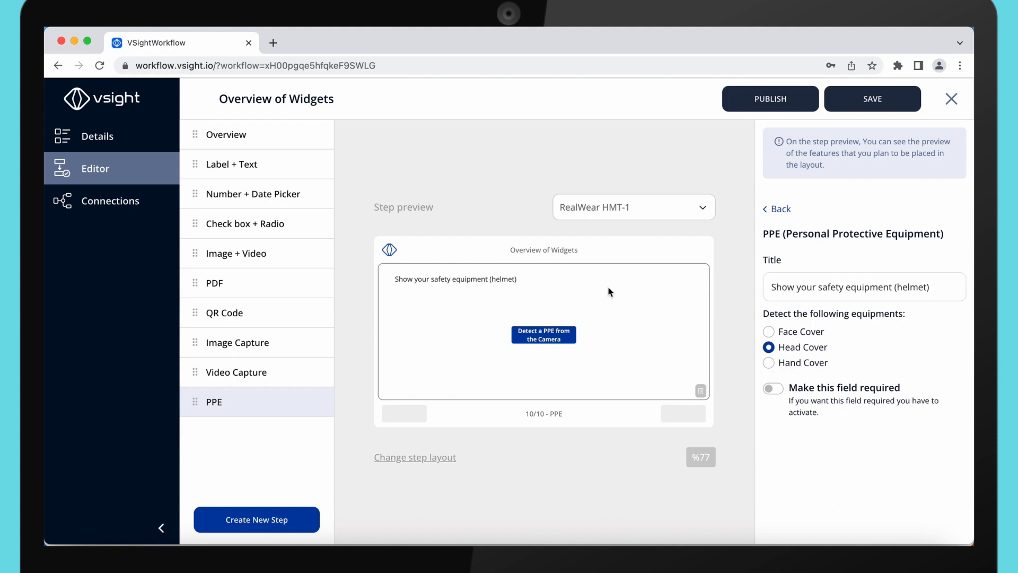